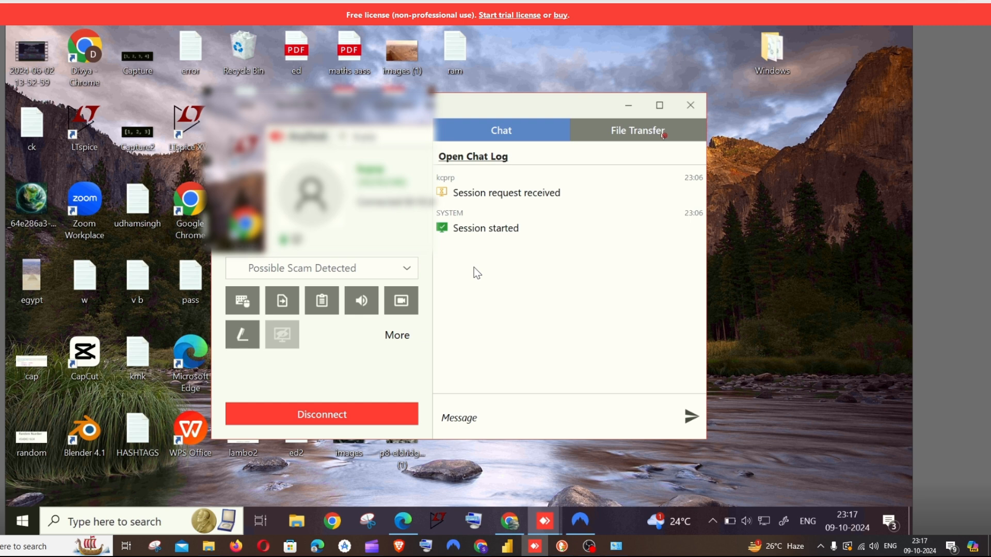
{"action": "mouse_move", "coordinate": [387, 387]}
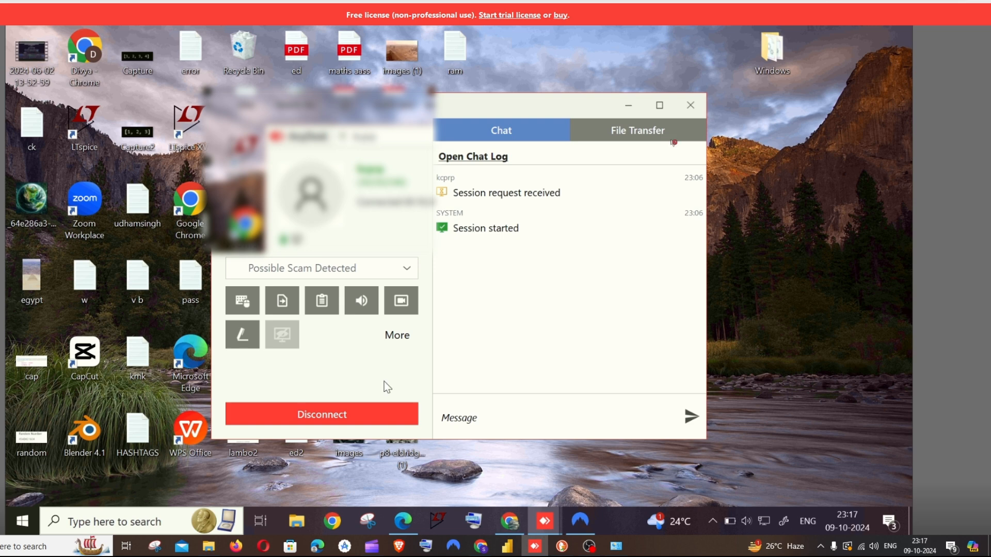
Step: Expand the session panel's More section to reveal all remote-access permission checkboxes
{"action": "left_click", "coordinate": [397, 335]}
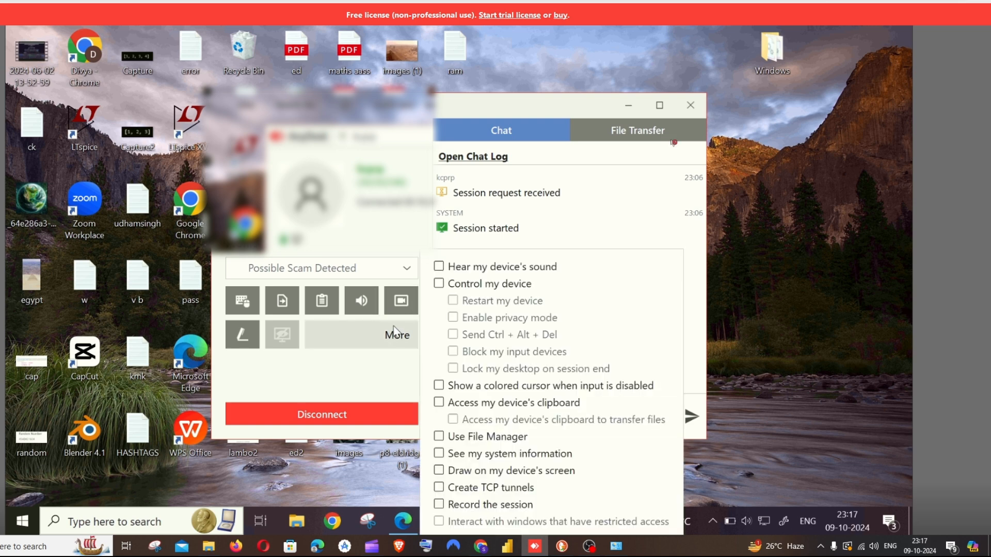
{"action": "mouse_move", "coordinate": [402, 343]}
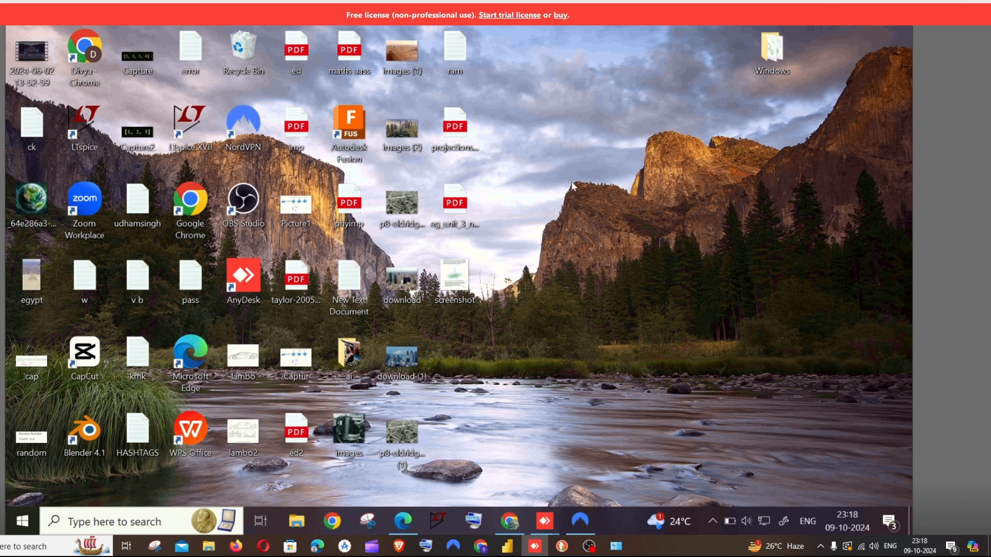
{"action": "mouse_move", "coordinate": [300, 521]}
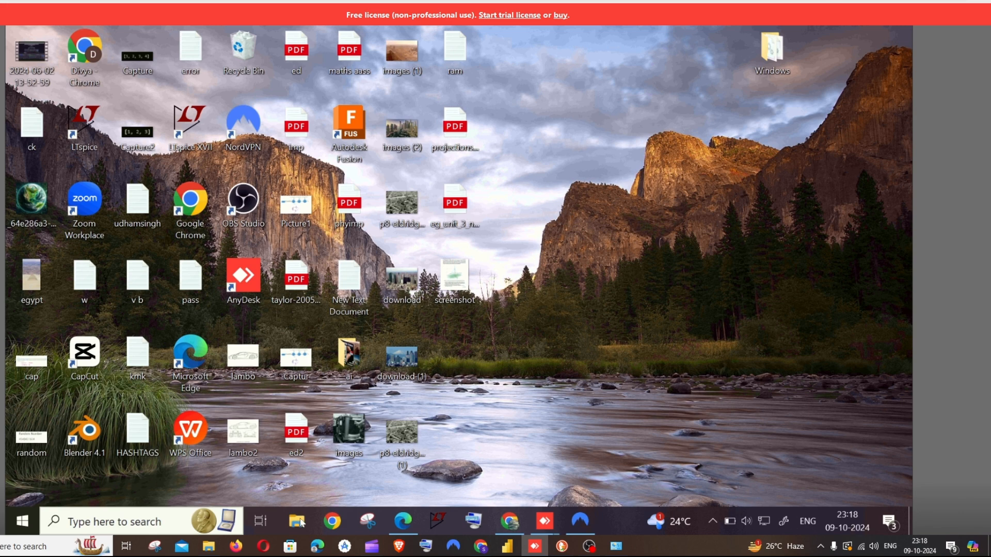
Step: Launch File Explorer from the remote taskbar to show Quick access and frequent folders
{"action": "left_click", "coordinate": [296, 521]}
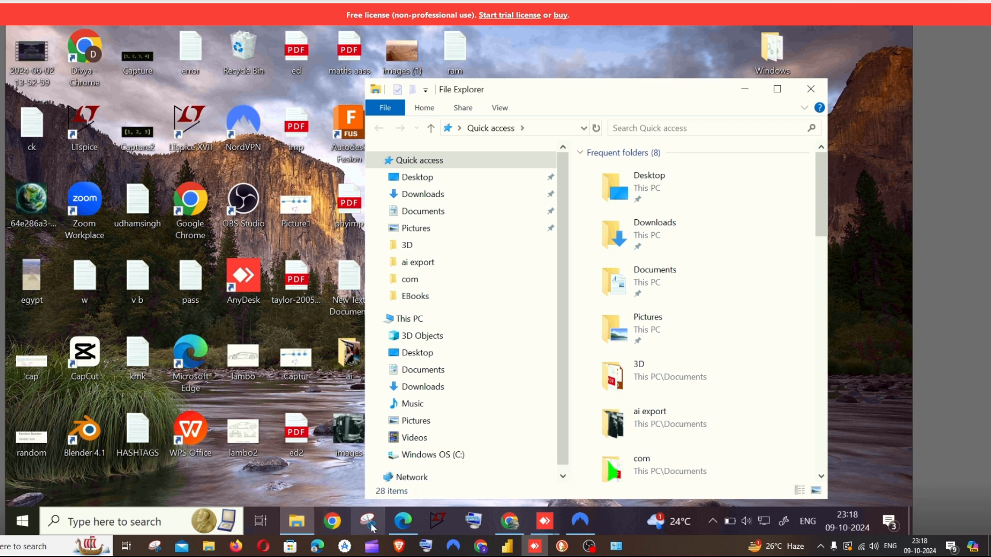
Step: Launch Snipping Tool from the remote taskbar and start a New snip
{"action": "left_click", "coordinate": [367, 521]}
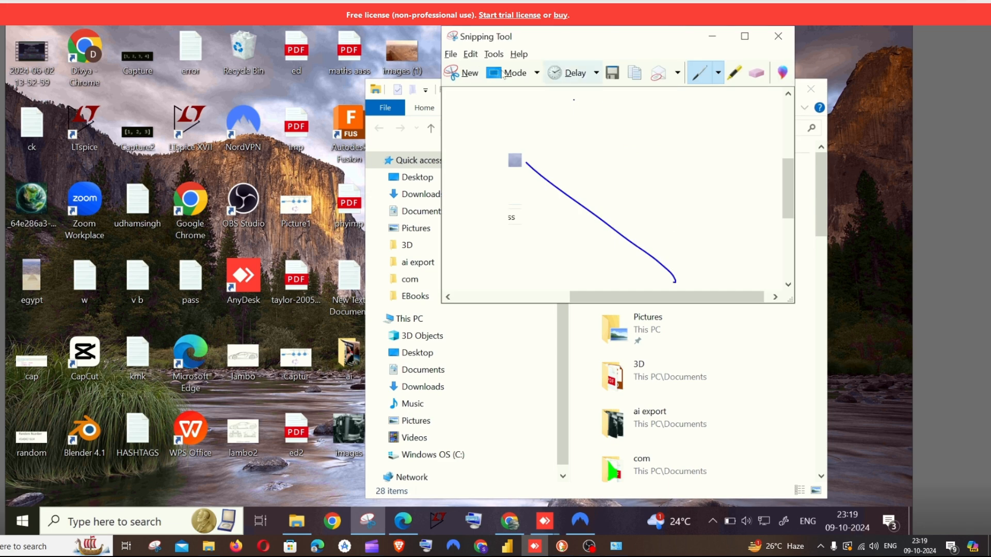
{"action": "left_click", "coordinate": [470, 72]}
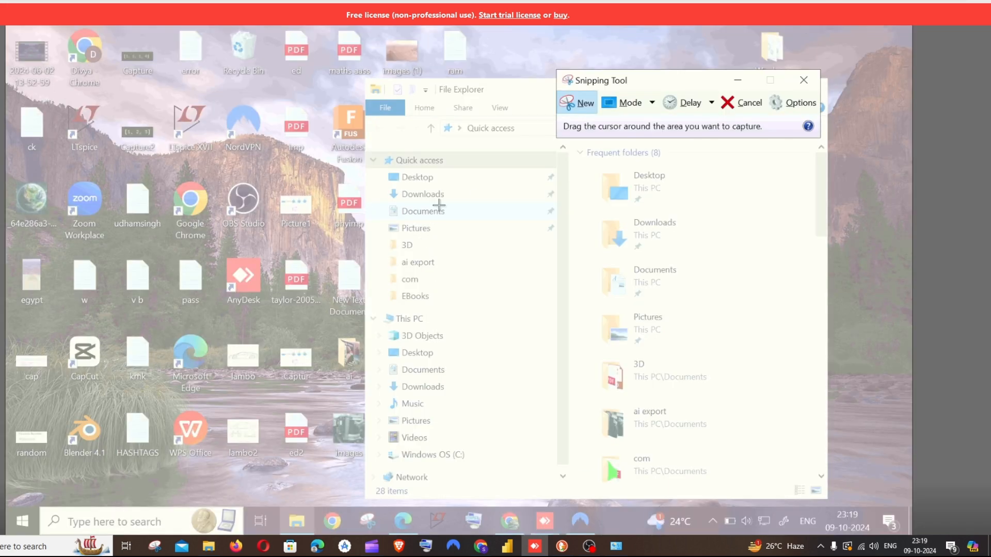